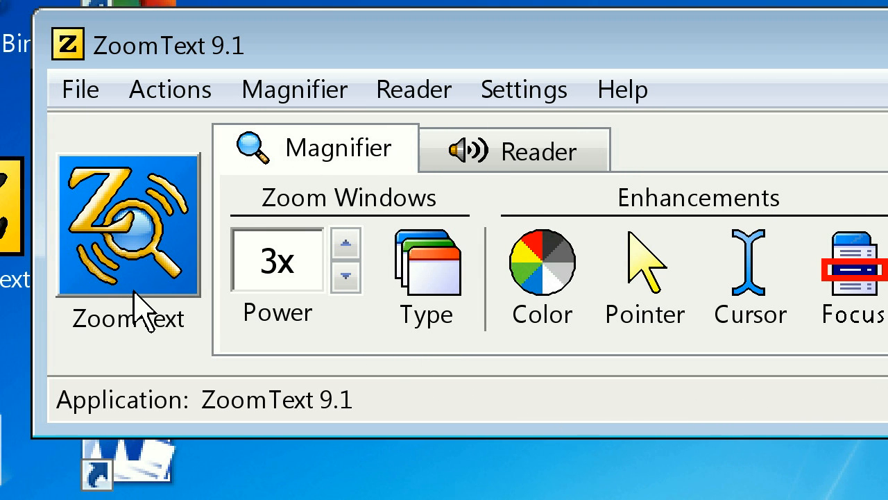
{"action": "mouse_move", "coordinate": [239, 350]}
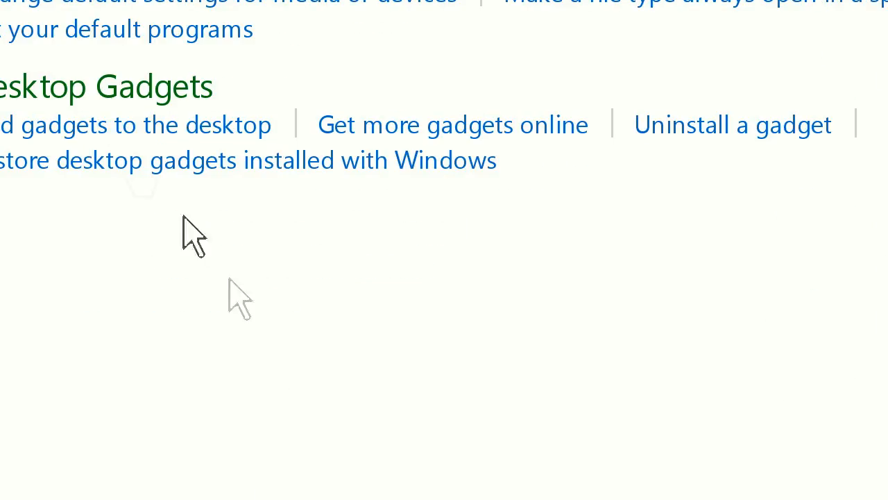
- Scroll through the installed programs list in Programs and Features
{"action": "scroll", "scroll_direction": "up", "scroll_amount": 3}
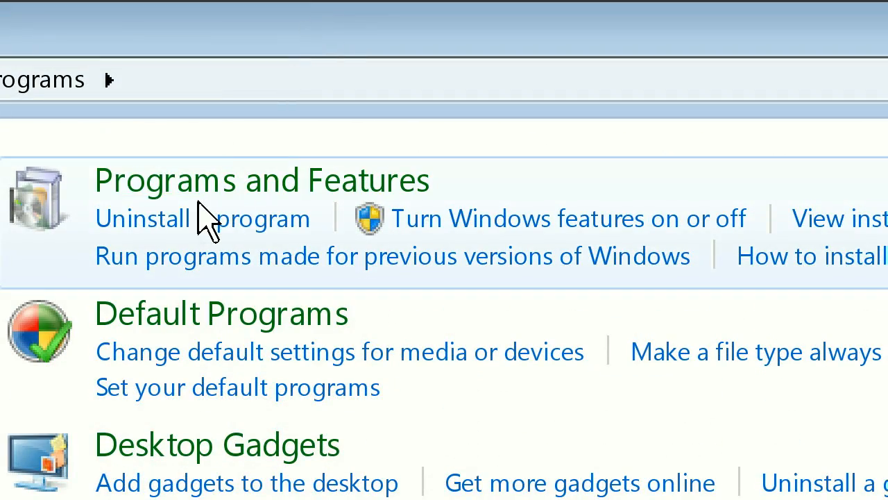
{"action": "mouse_move", "coordinate": [187, 201]}
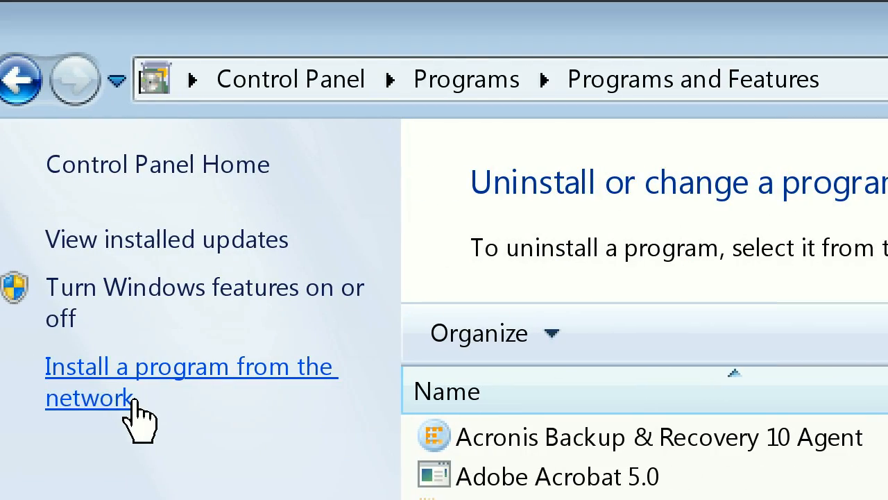
{"action": "mouse_move", "coordinate": [104, 239]}
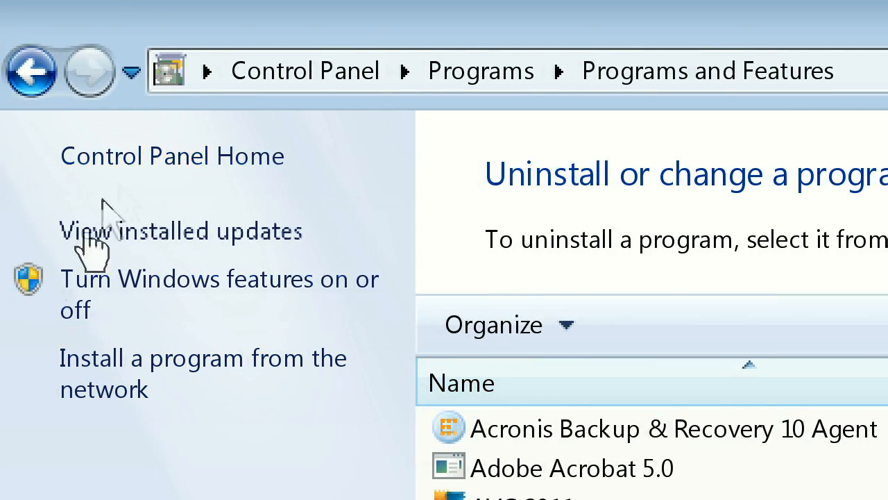
{"action": "scroll", "scroll_direction": "down", "scroll_amount": 3}
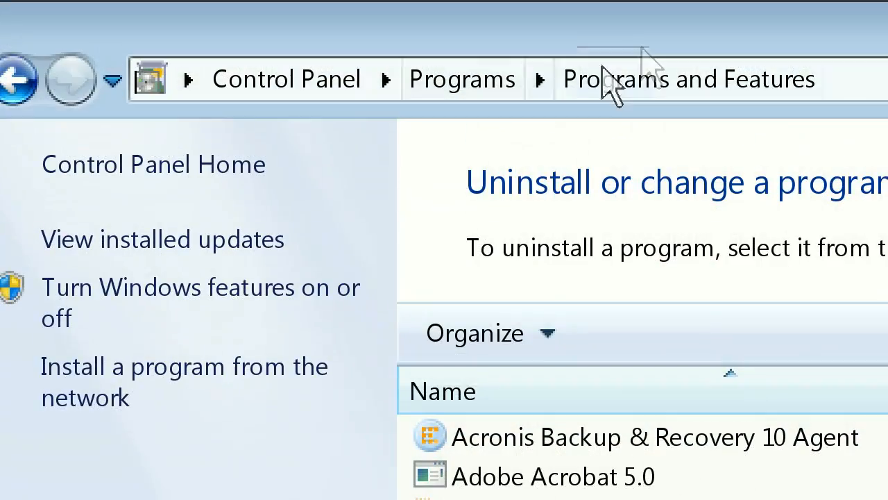
{"action": "scroll", "scroll_direction": "down", "scroll_amount": 3}
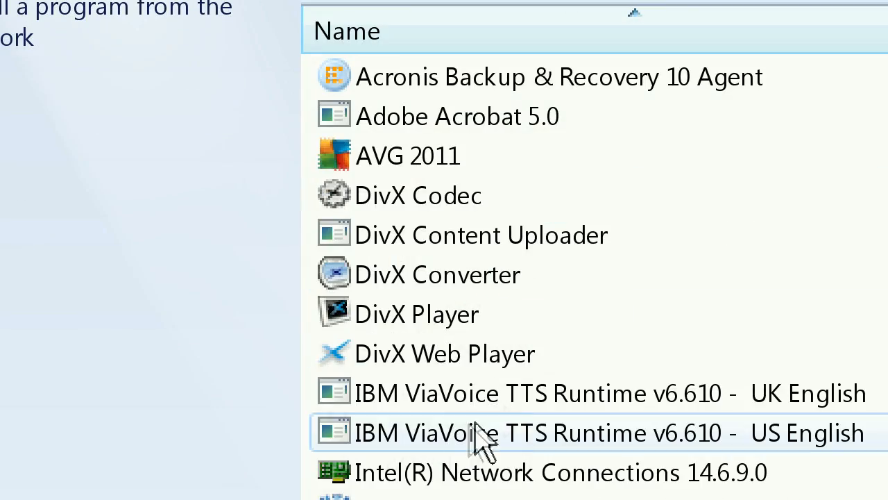
{"action": "scroll", "scroll_direction": "down", "scroll_amount": 3}
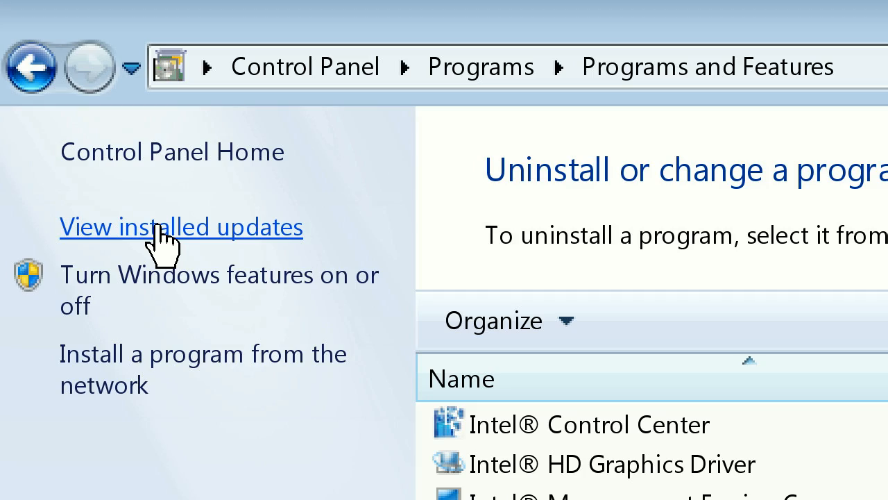
- Show installed updates and scroll to Windows Internet Explorer 9 under Microsoft Windows
{"action": "left_click", "coordinate": [160, 228]}
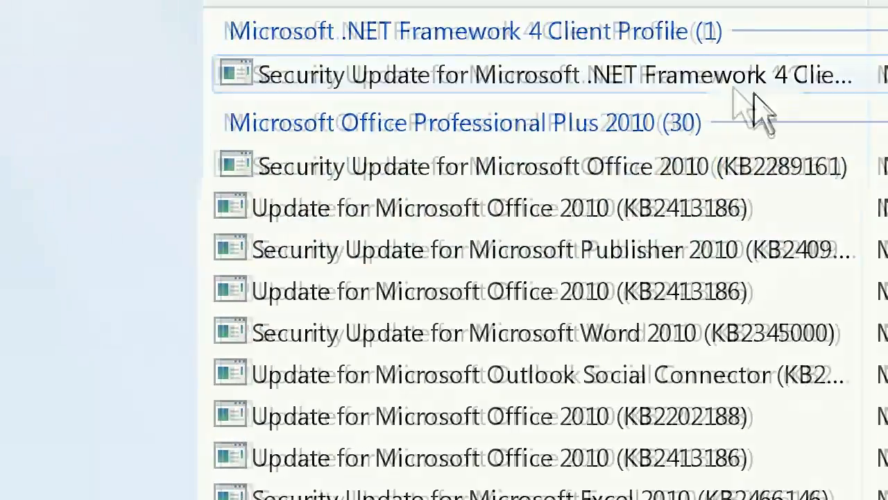
{"action": "scroll", "scroll_direction": "down", "scroll_amount": 3}
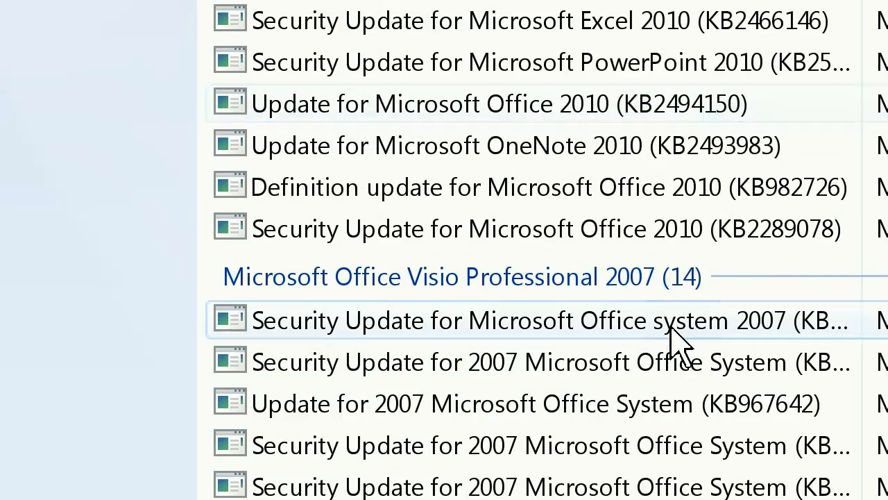
{"action": "scroll", "scroll_direction": "down", "scroll_amount": 3}
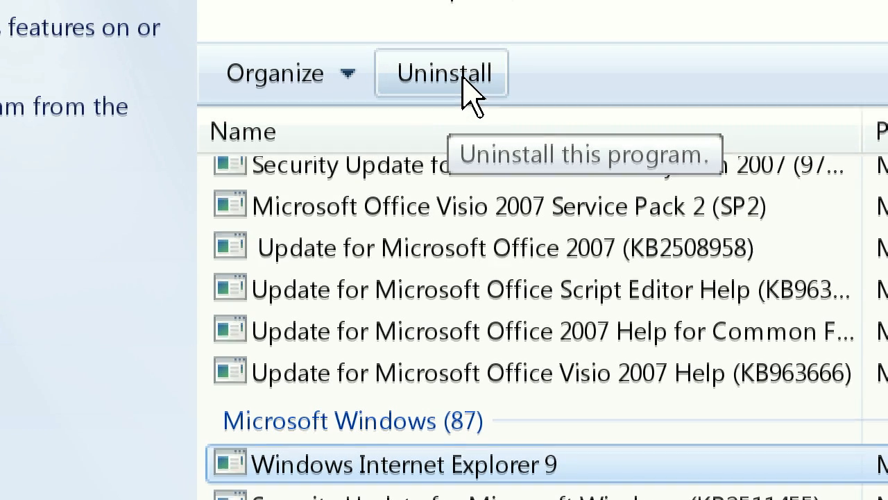
- Uninstall the Windows Internet Explorer 9 update and confirm Yes
{"action": "left_click", "coordinate": [444, 74]}
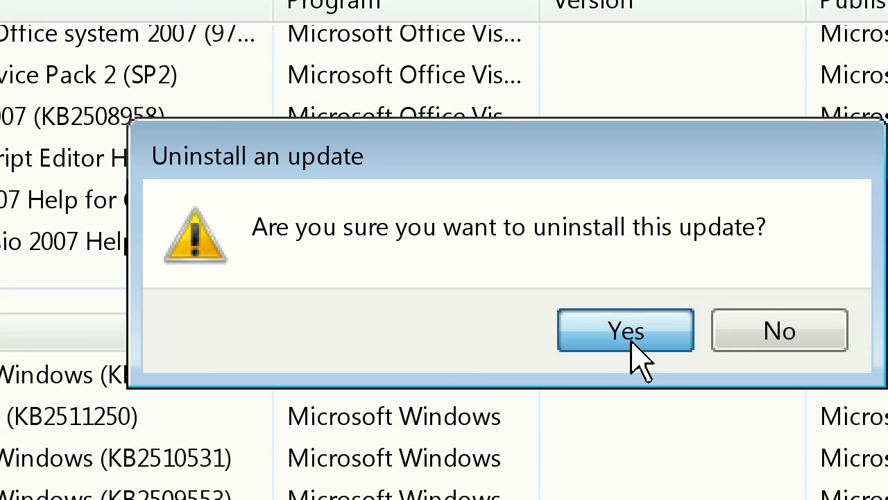
{"action": "left_click", "coordinate": [625, 330]}
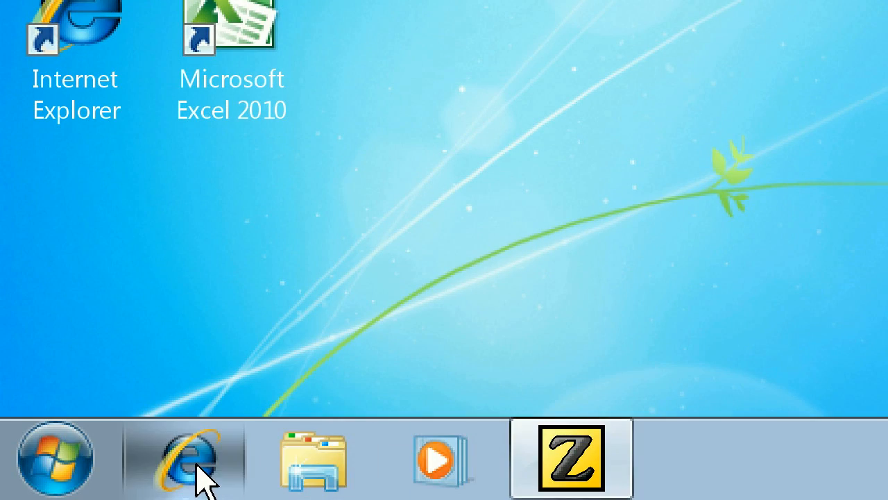
- Launch IE8 and finish its first-run setup with Suggested Sites set to No, don't turn on
{"action": "left_click", "coordinate": [202, 455]}
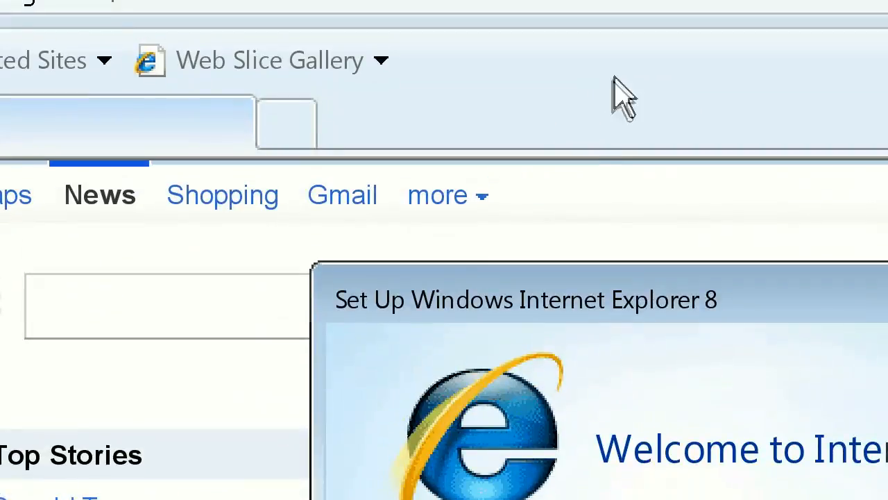
{"action": "mouse_move", "coordinate": [428, 340]}
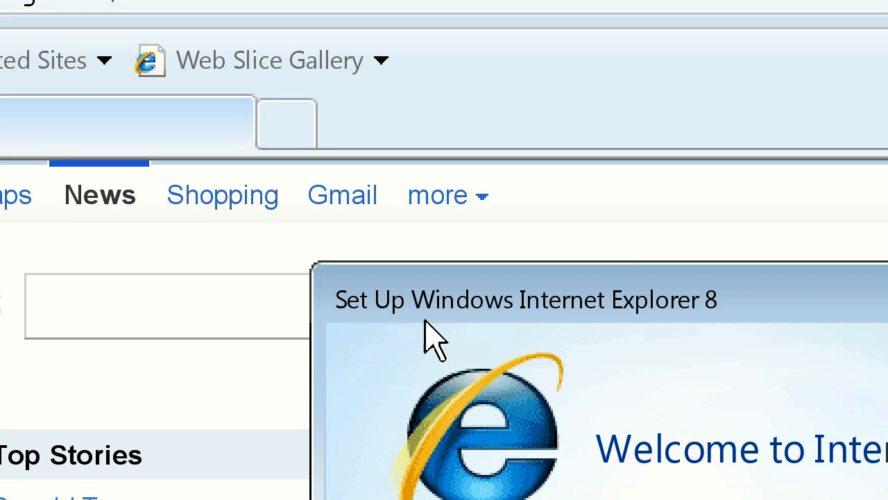
{"action": "mouse_move", "coordinate": [676, 355]}
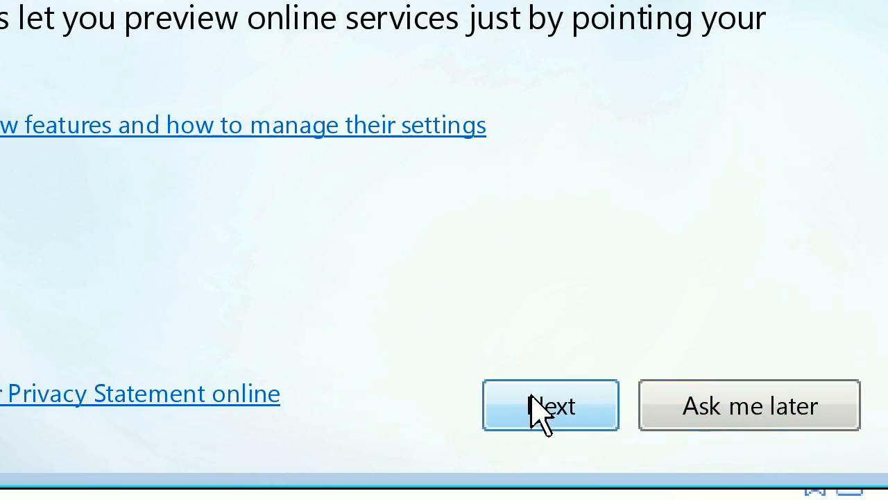
{"action": "left_click", "coordinate": [547, 405]}
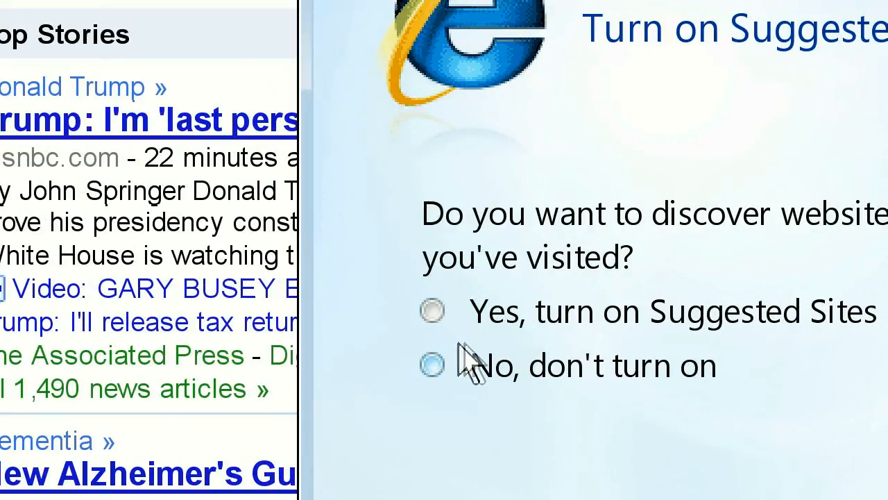
{"action": "left_click", "coordinate": [432, 312]}
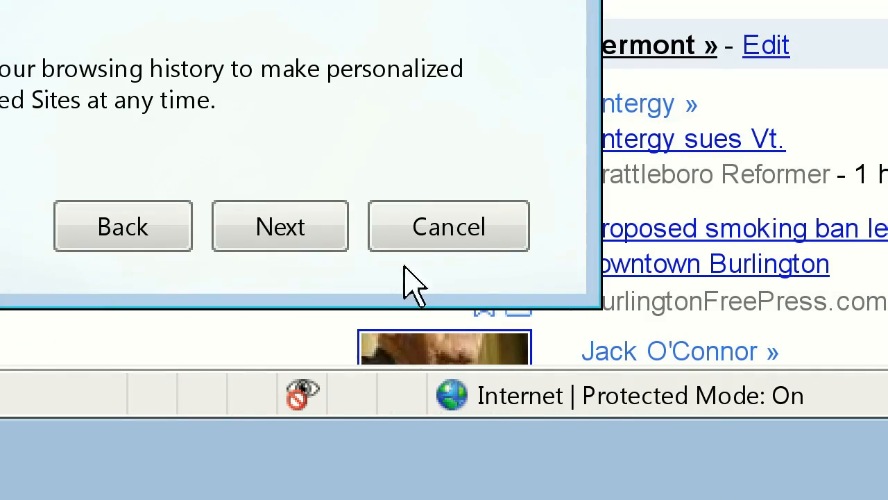
{"action": "left_click", "coordinate": [281, 225]}
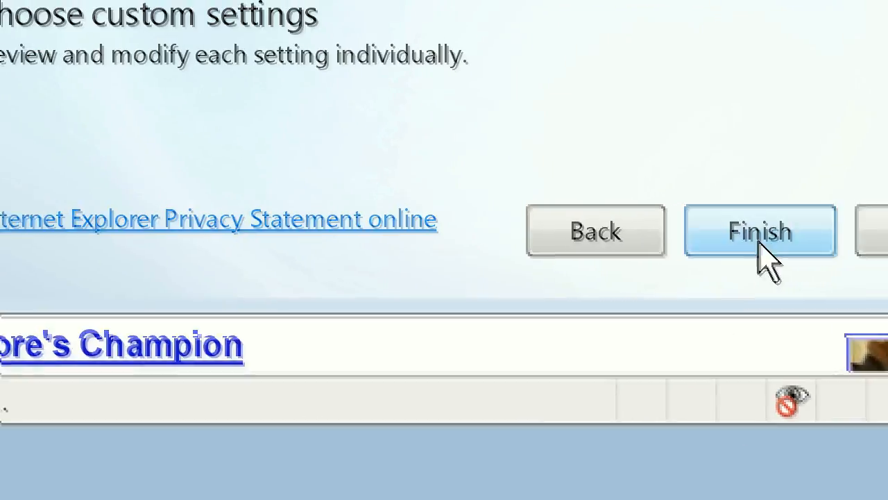
{"action": "left_click", "coordinate": [761, 231]}
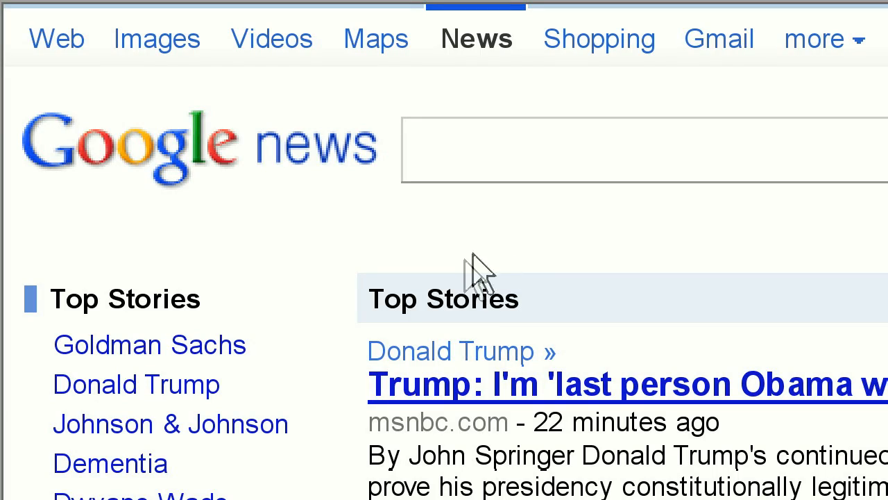
- Scroll to Top Stories and have AppReader read the top Donald Trump story summary aloud
{"action": "scroll", "scroll_direction": "down", "scroll_amount": 3}
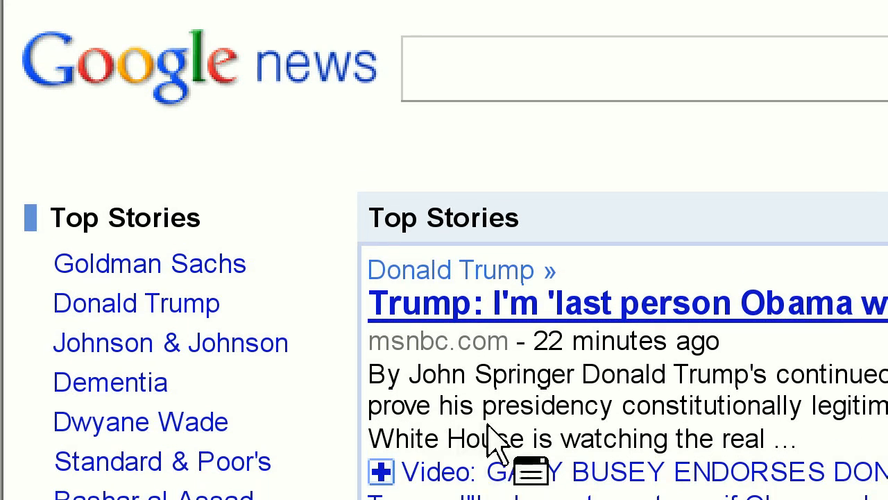
{"action": "scroll", "scroll_direction": "down", "scroll_amount": 3}
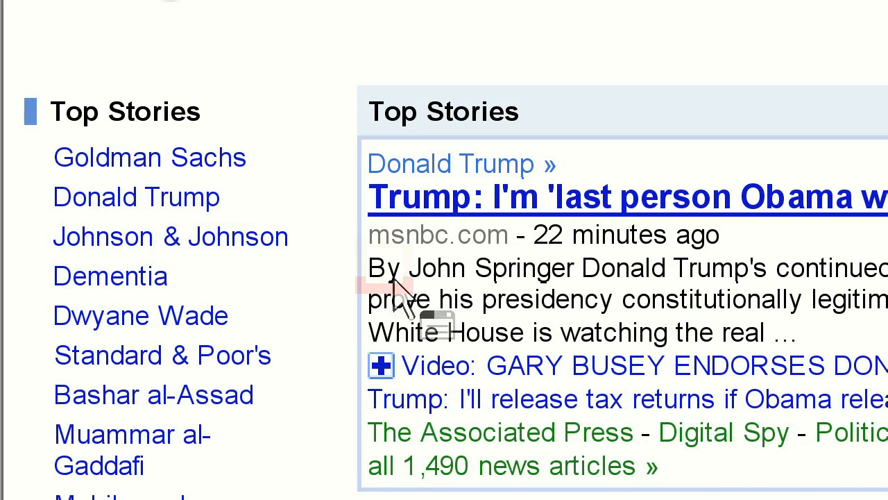
{"action": "double_click", "coordinate": [625, 267]}
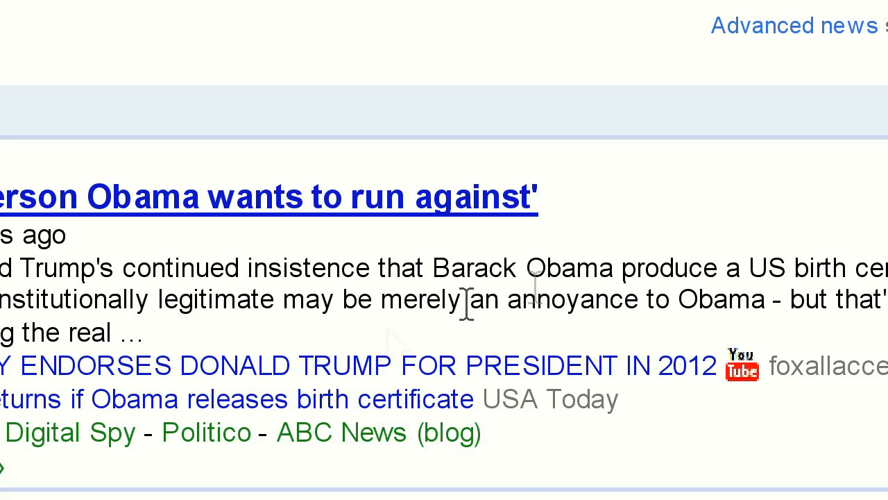
{"action": "scroll", "scroll_direction": "left", "scroll_amount": 3}
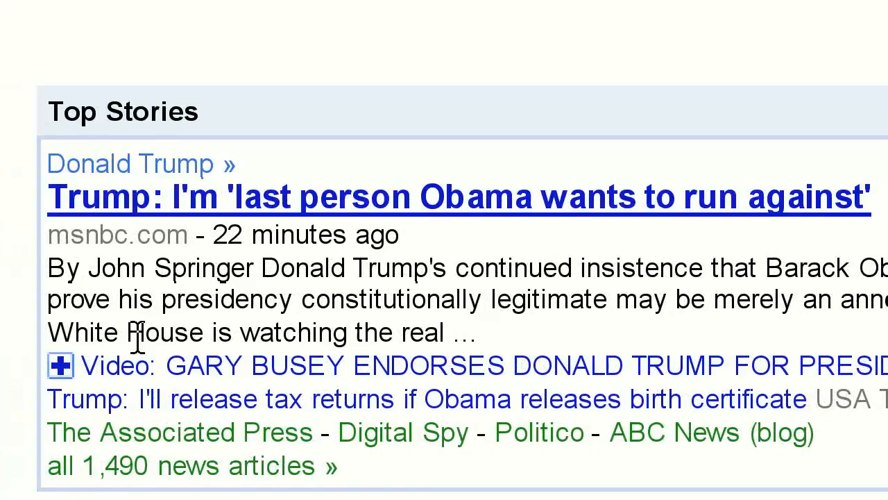